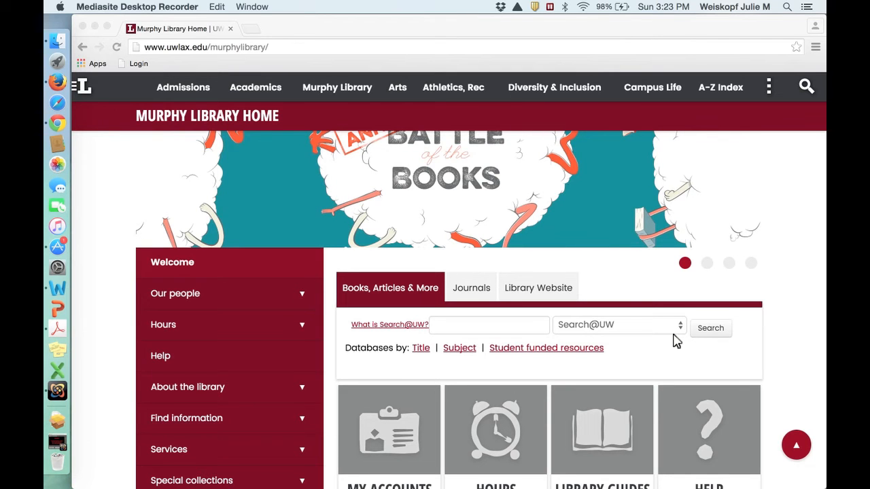
mouse_move(696, 257)
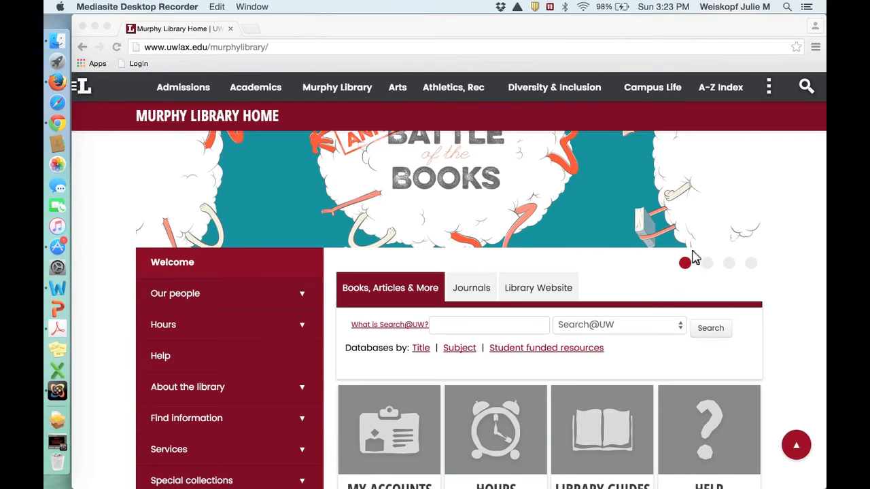
mouse_move(764, 220)
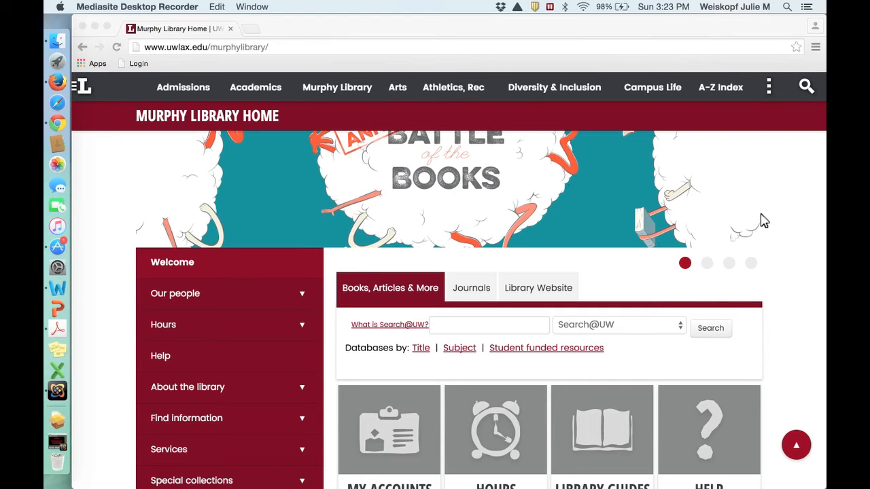
Advance the Murphy Library home page banner to its next featured slide.
click(706, 263)
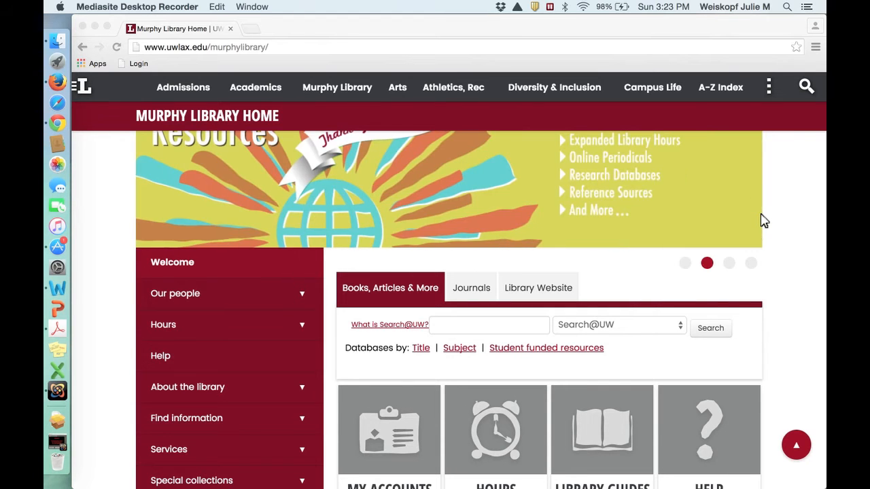
mouse_move(502, 282)
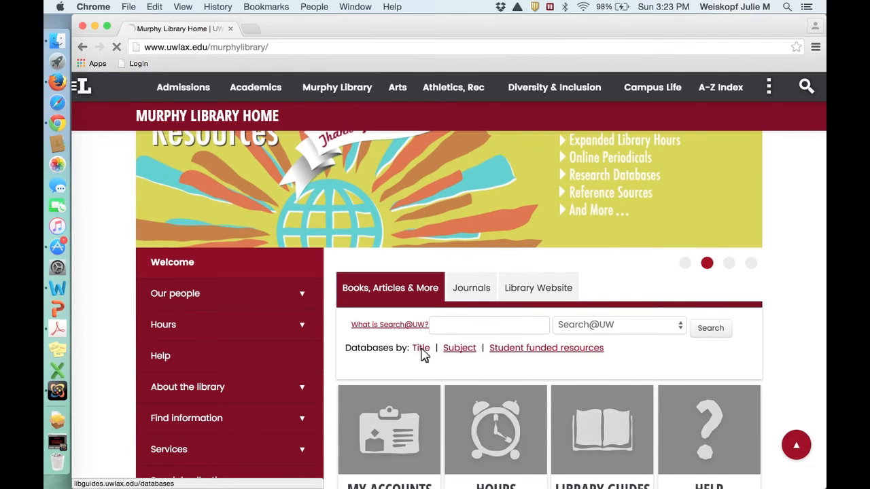
Filter the A-Z Databases list to W (Wall Street Journal through WorldCat), then return to the Murphy Library home.
click(421, 348)
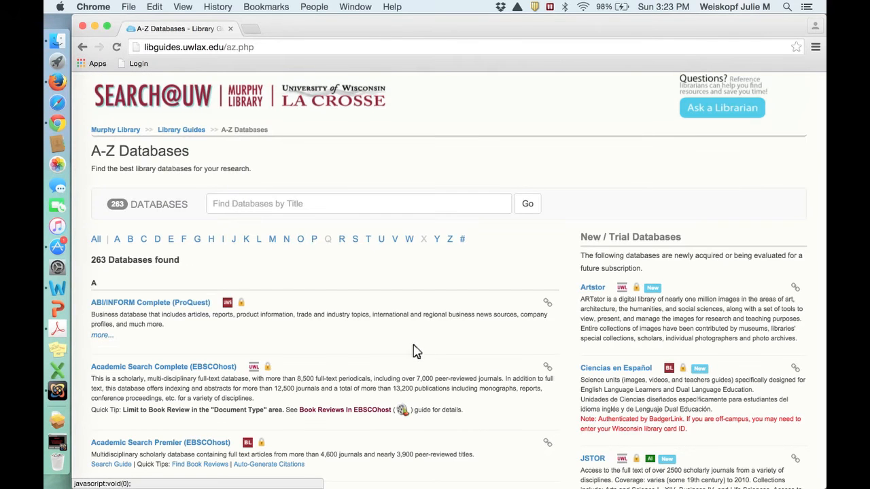
mouse_move(409, 239)
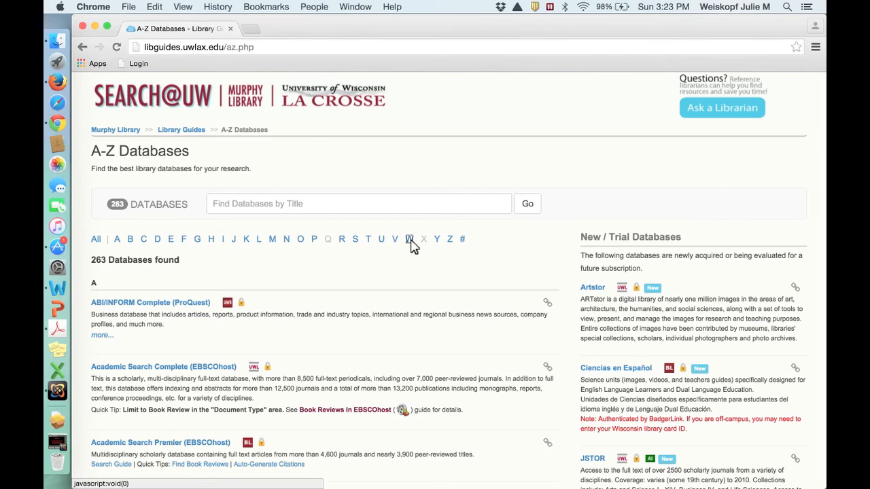
click(409, 239)
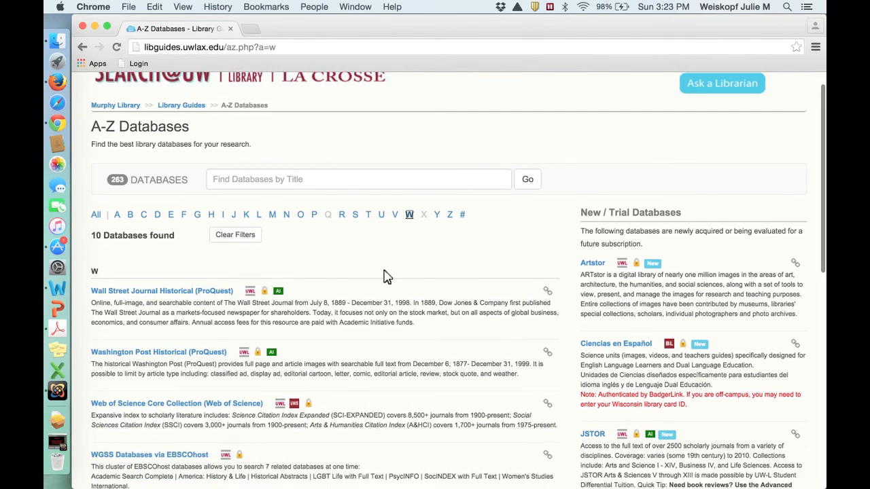
scroll(down, 3)
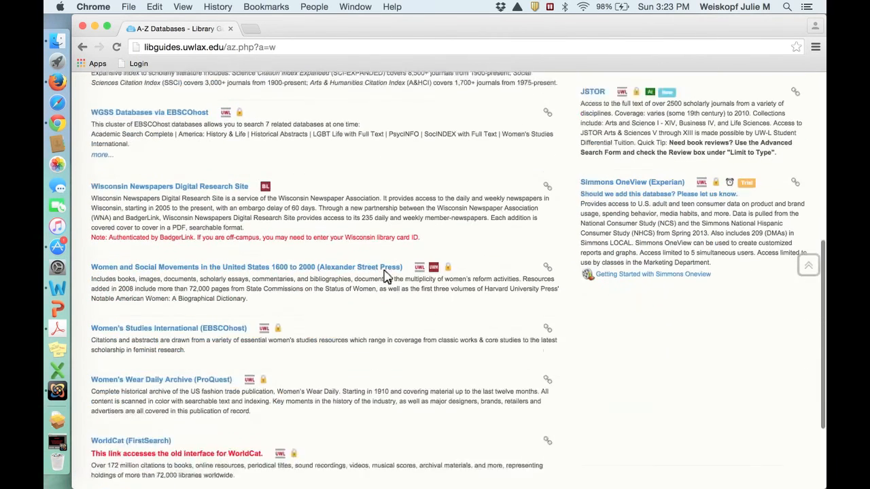
scroll(down, 3)
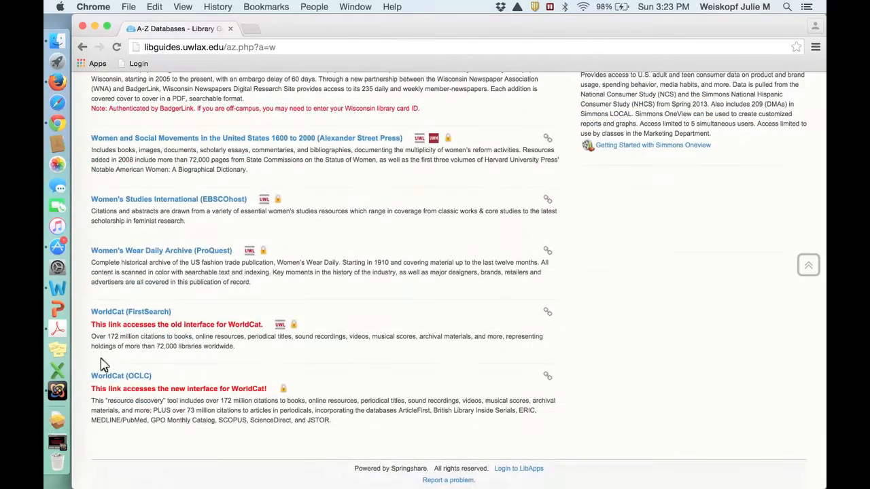
mouse_move(228, 393)
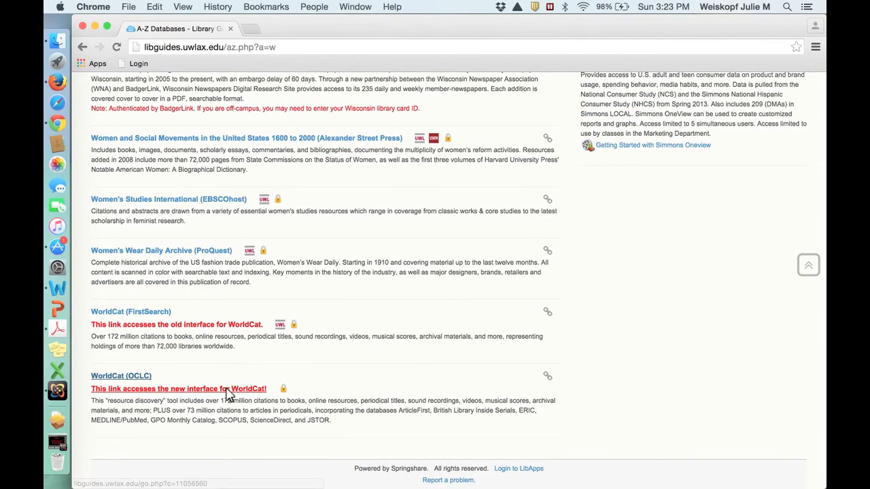
scroll(up, 3)
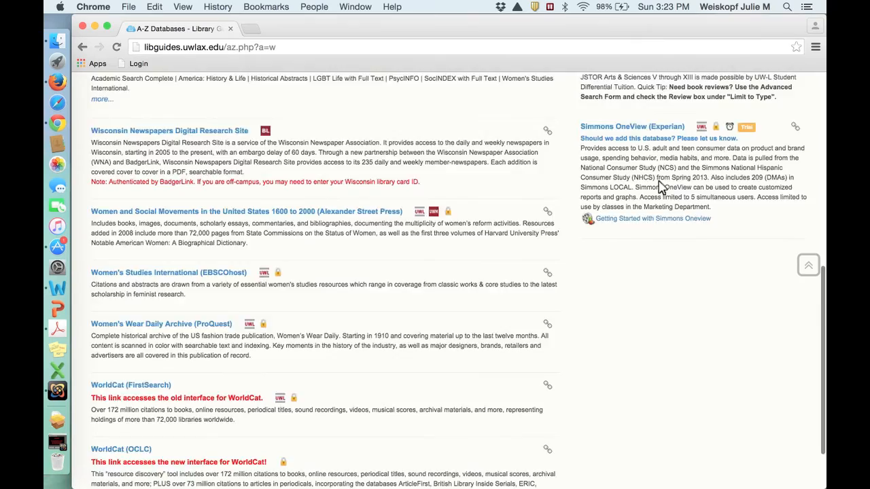
scroll(up, 3)
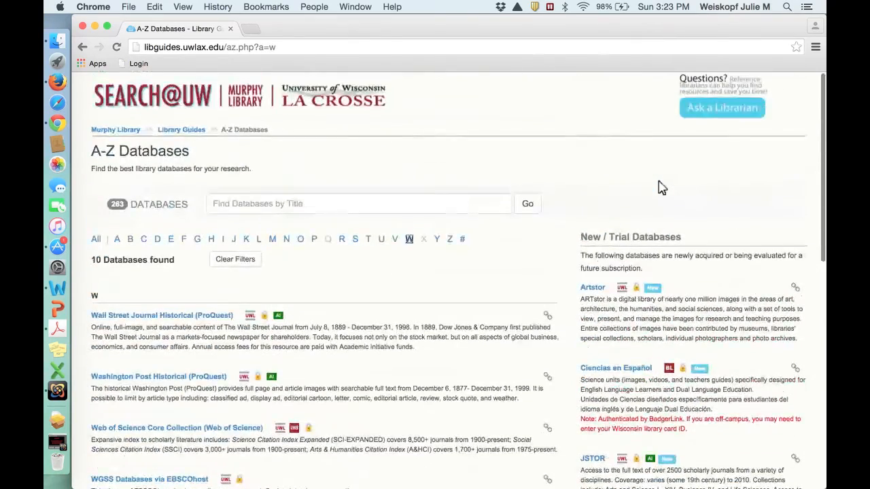
click(116, 130)
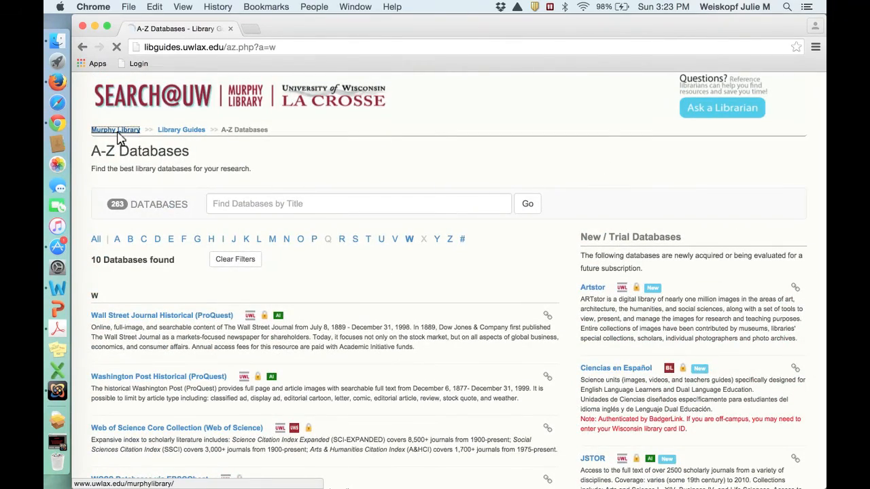
Review the search scope choices and keep the scope set to all of Search@UW.
click(114, 131)
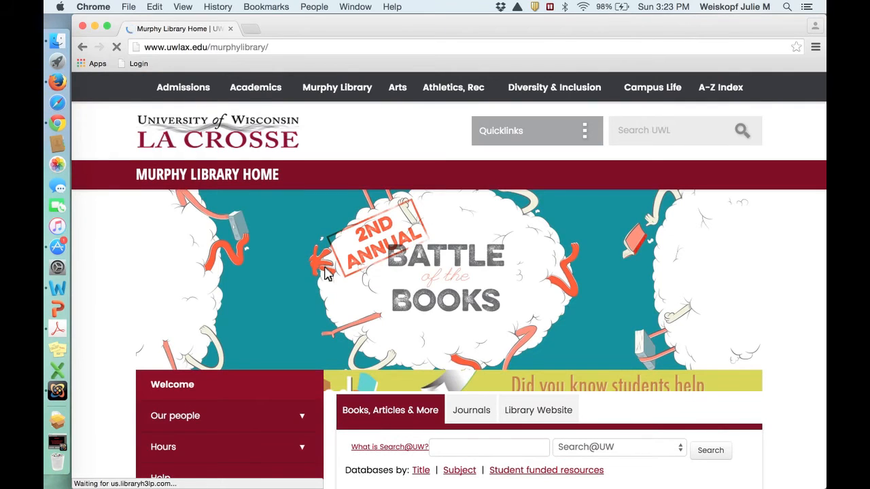
scroll(down, 3)
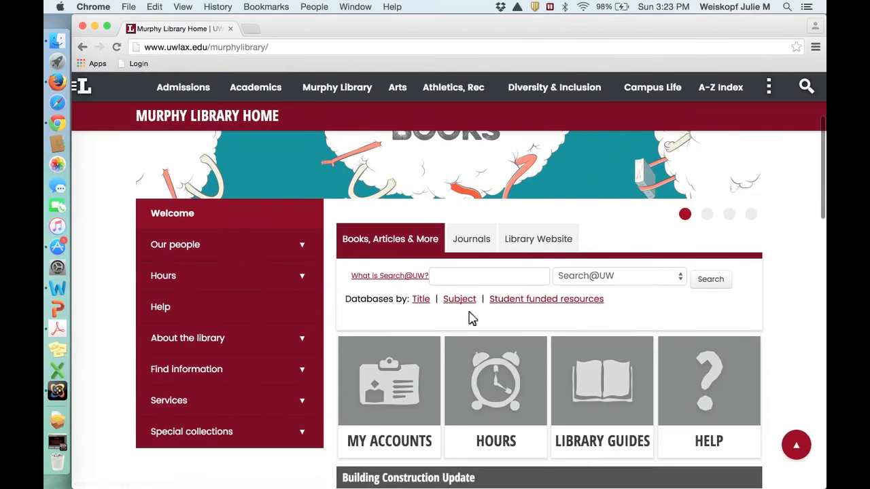
click(617, 275)
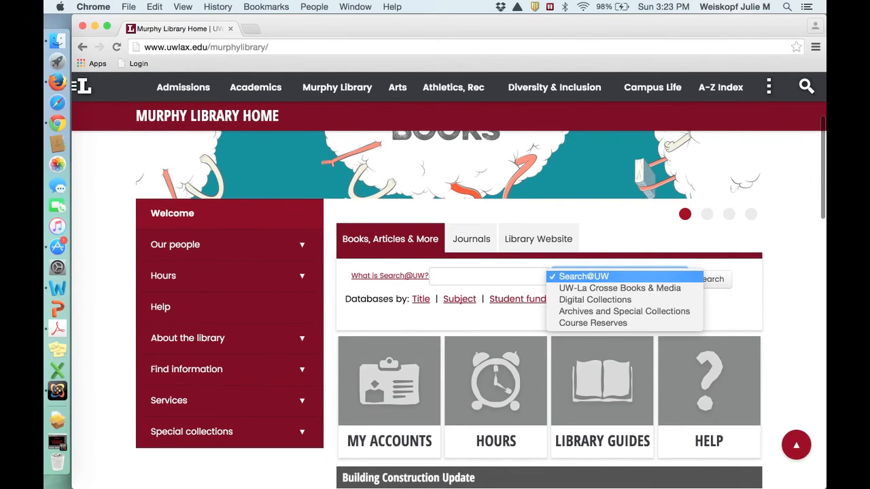
mouse_move(620, 288)
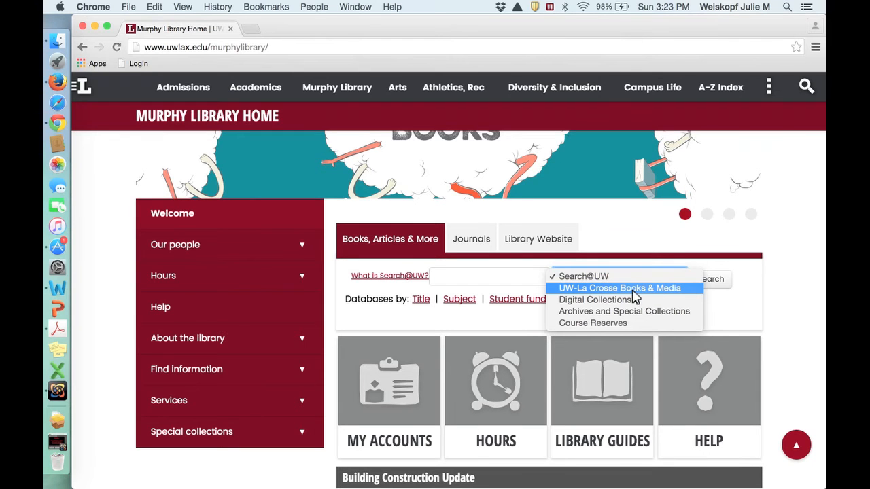
click(582, 276)
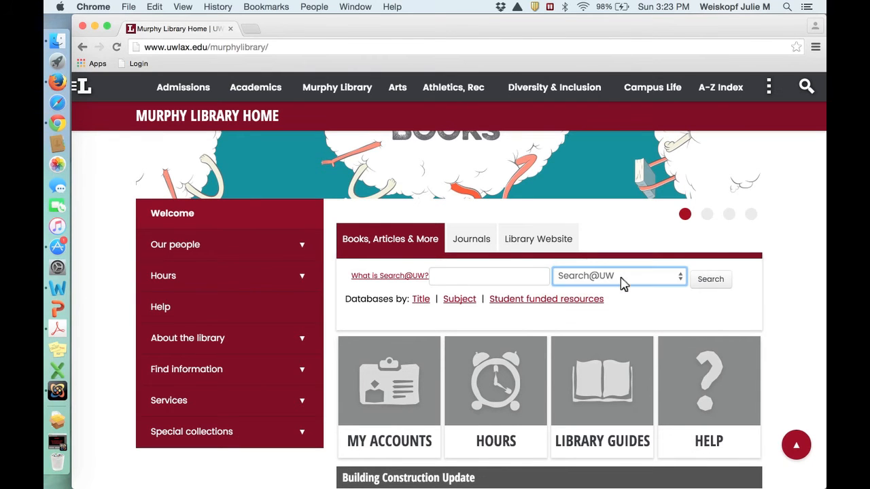
Enter 'native american boarding schools' in the Search@UW box without submitting it.
click(489, 276)
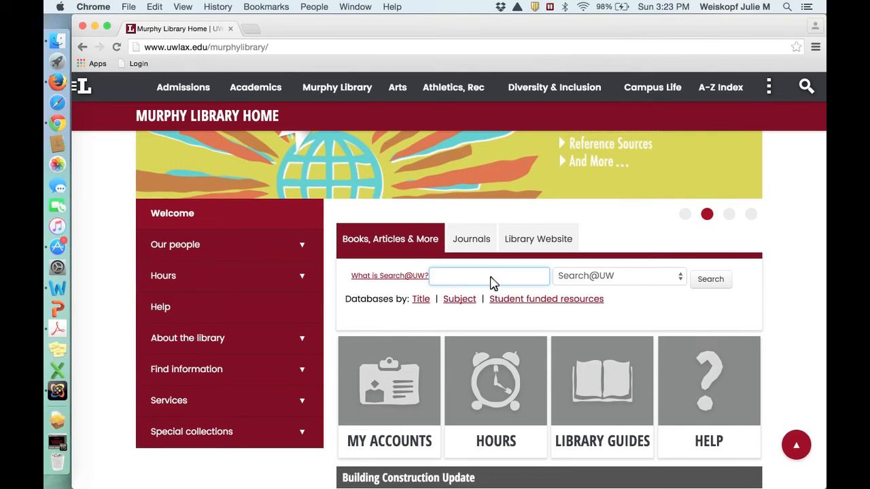
text(native am)
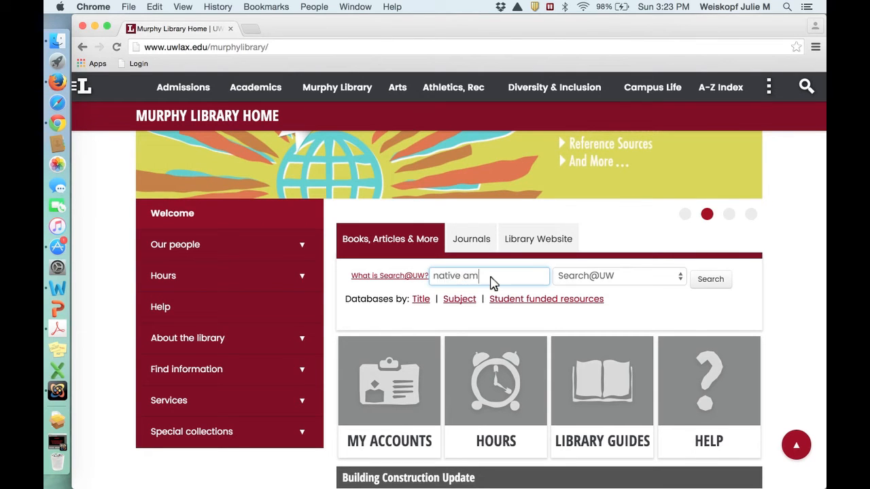
text(erican)
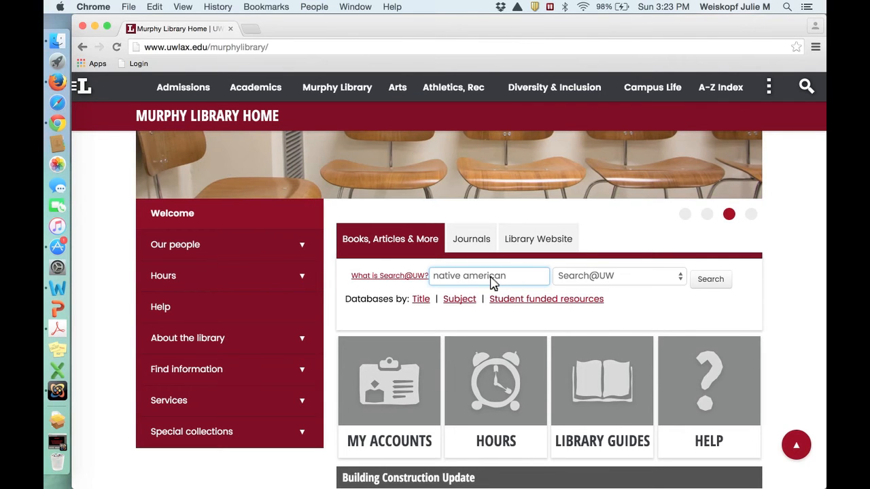
text(boarding)
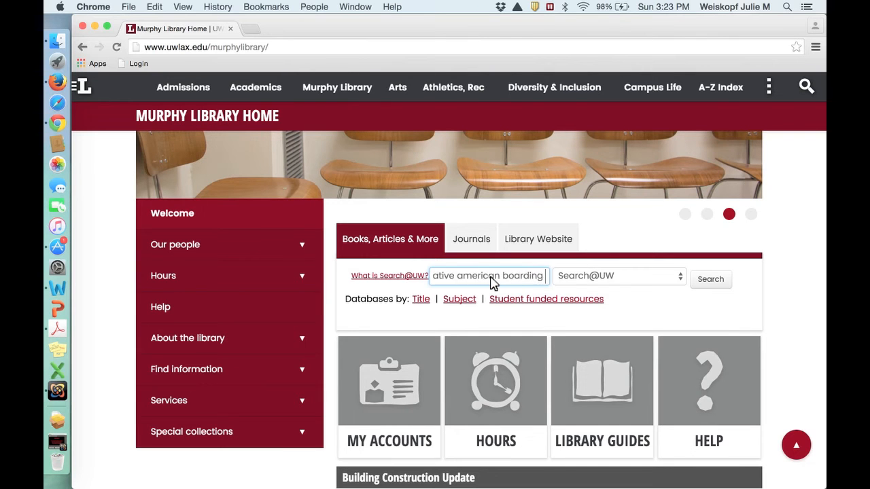
text(schools)
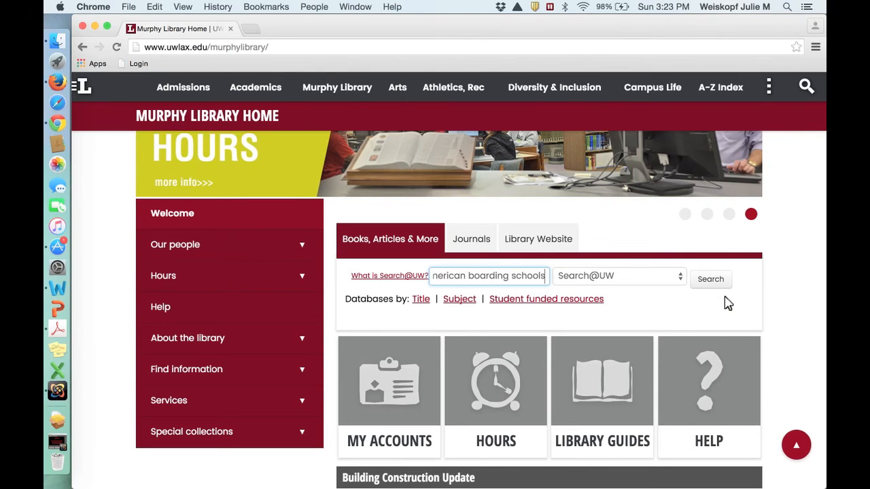
Run the search, returning 1,122 relevance-sorted results, and look down the list.
click(710, 279)
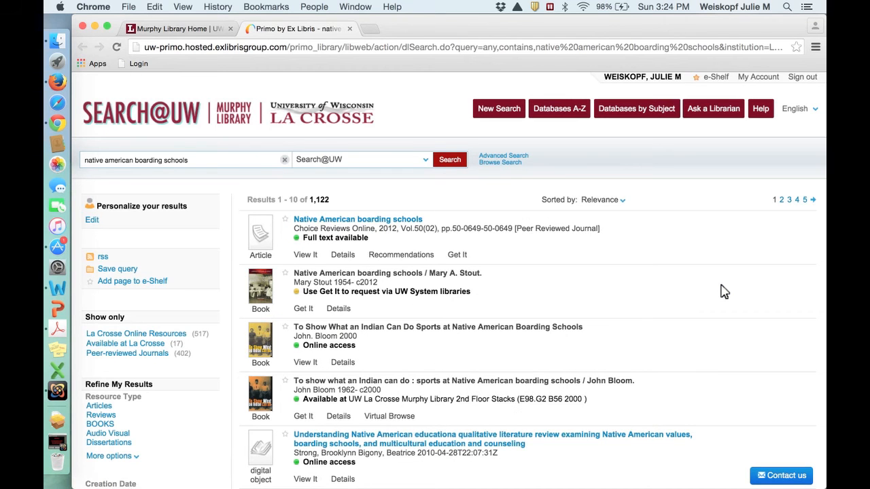
scroll(down, 3)
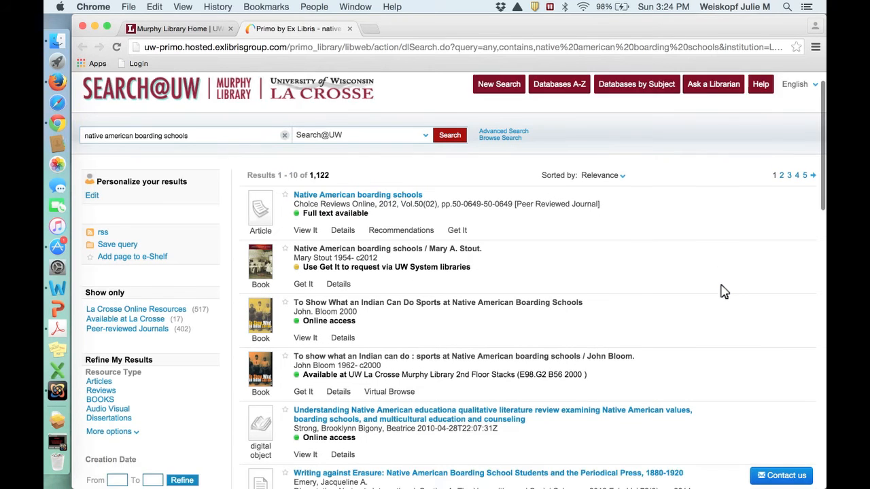
scroll(down, 3)
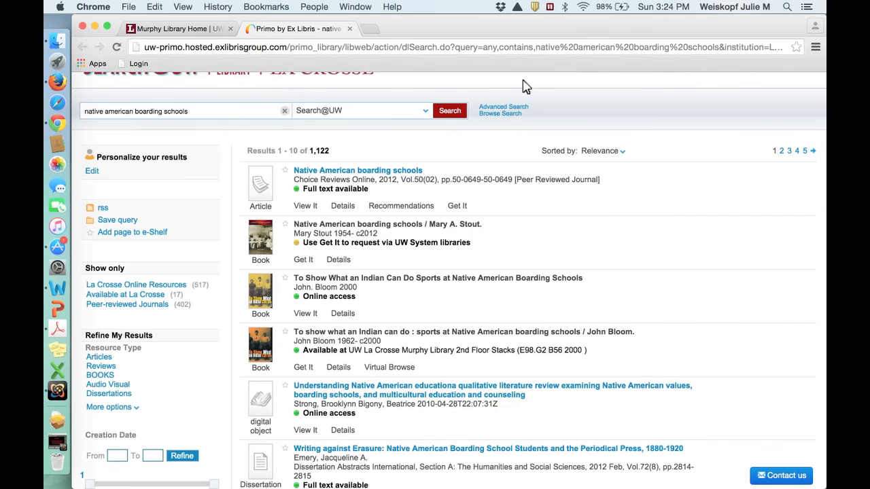
mouse_move(294, 185)
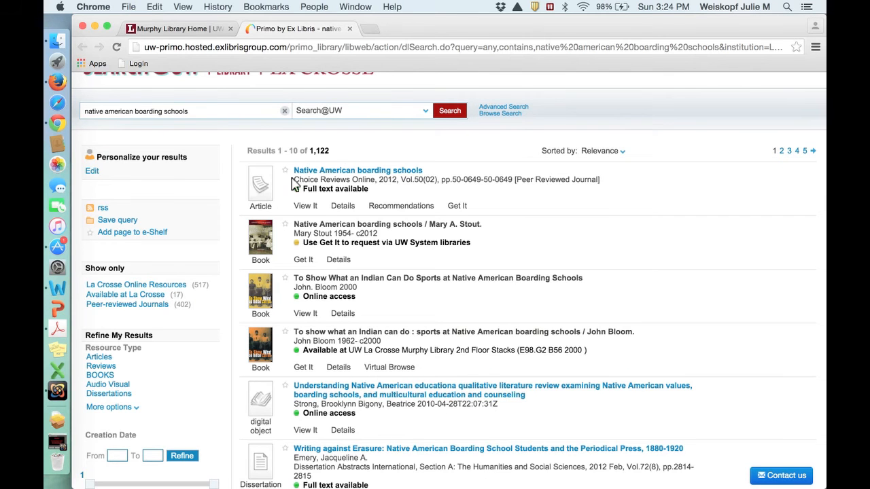
mouse_move(223, 351)
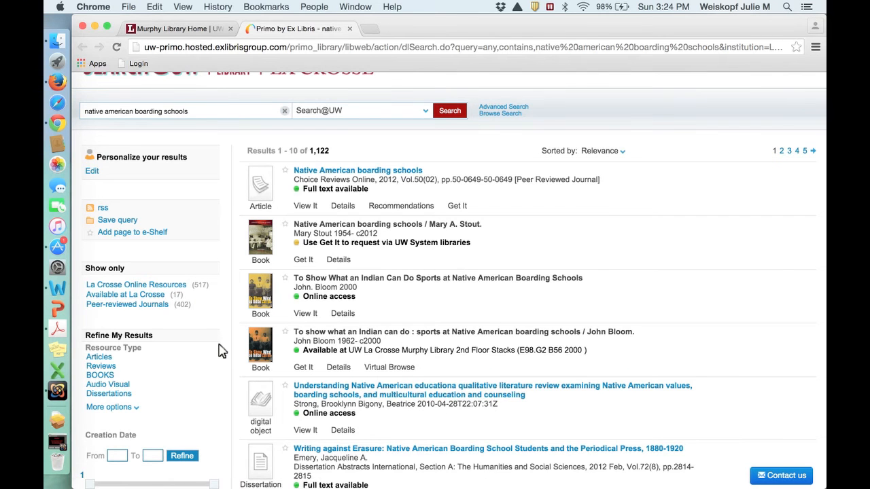
scroll(down, 3)
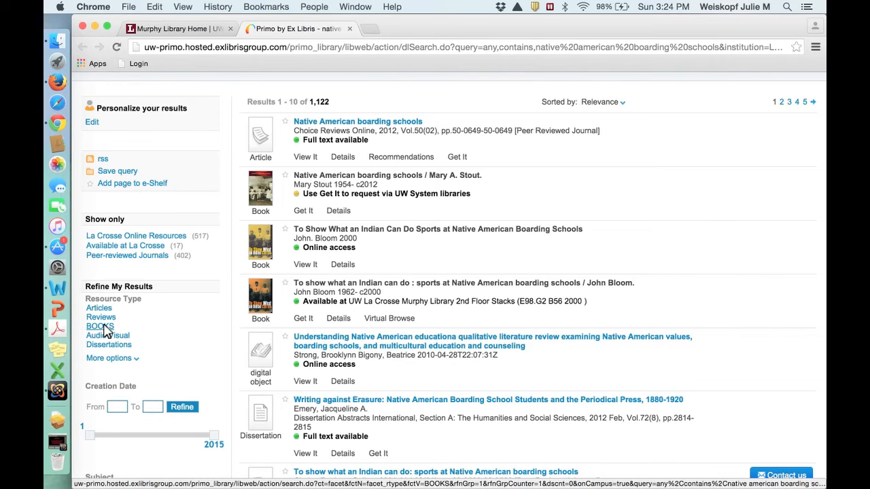
Refine the results to the Books resource type, leaving 687 items, and browse them.
click(99, 326)
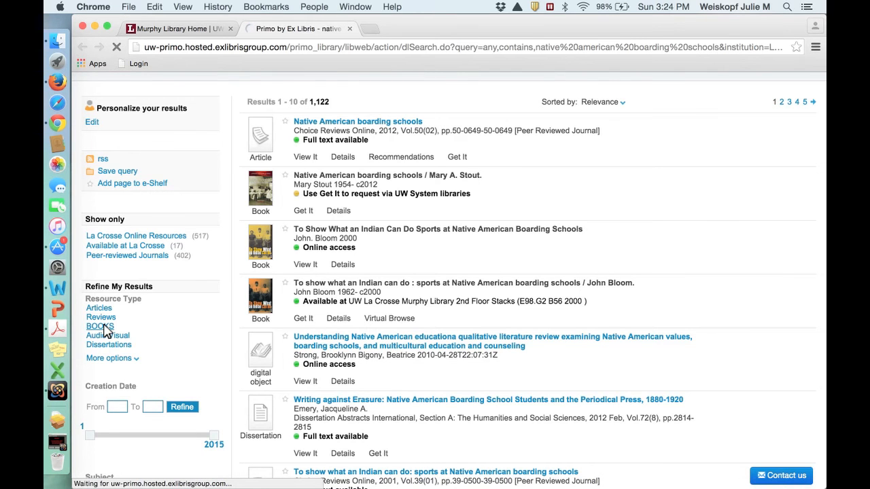
click(99, 326)
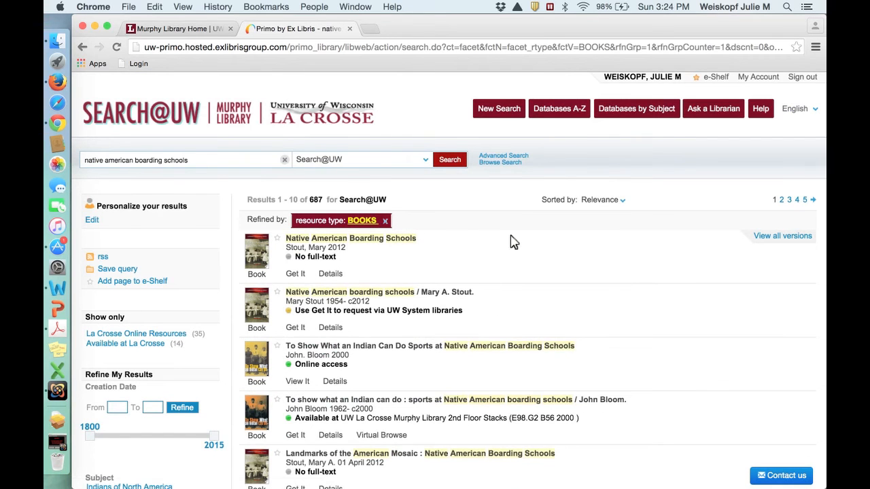
scroll(down, 3)
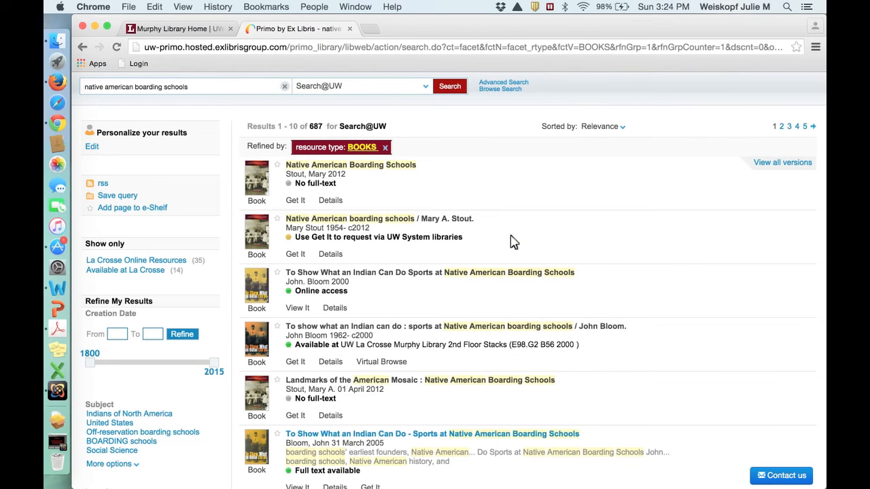
scroll(down, 3)
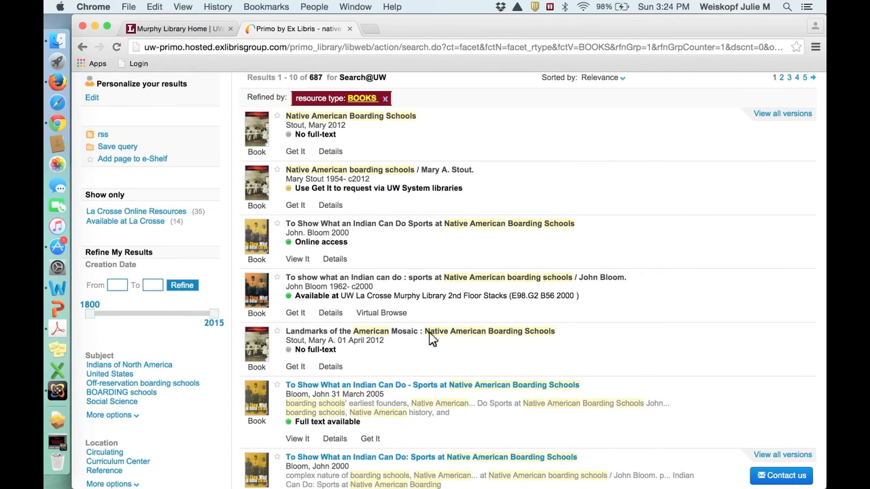
mouse_move(297, 301)
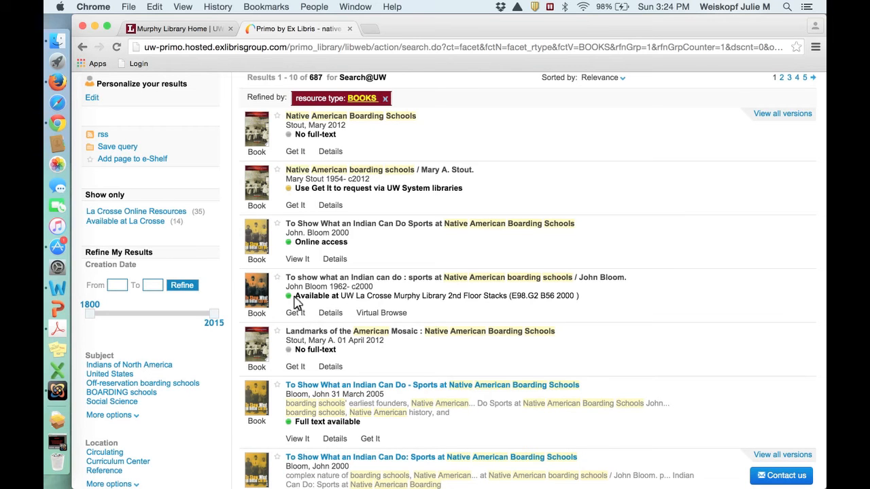
mouse_move(313, 302)
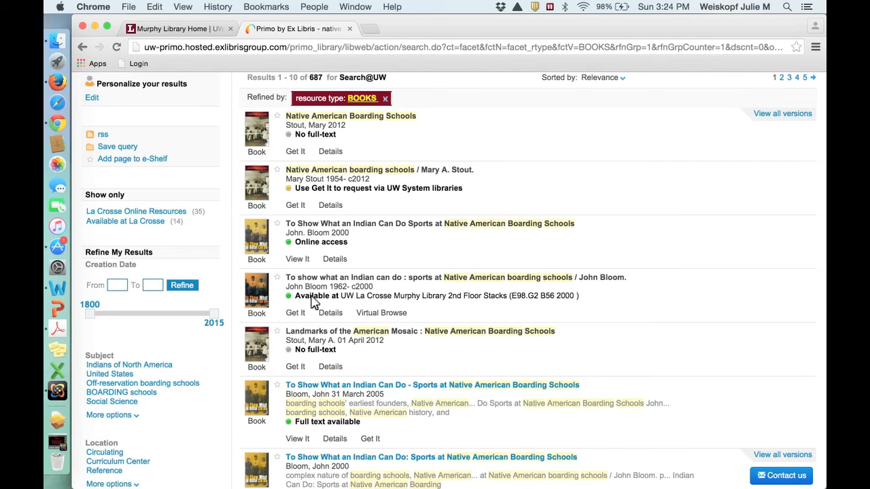
mouse_move(435, 312)
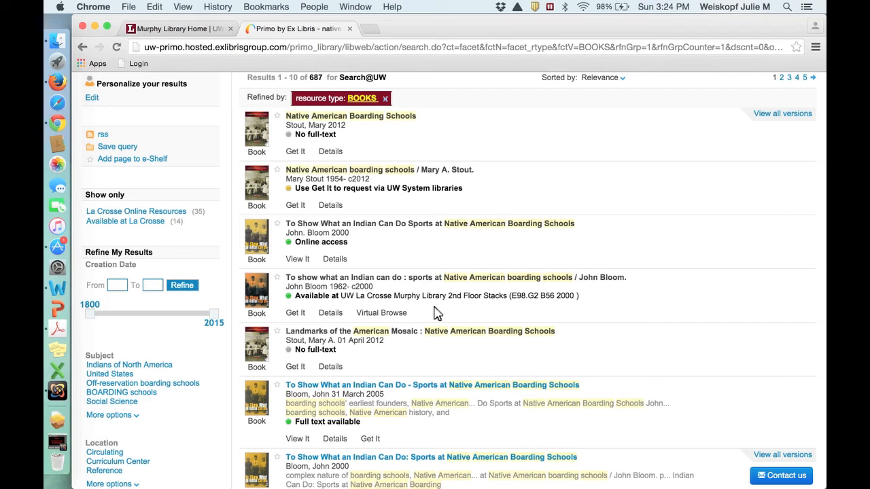
mouse_move(514, 301)
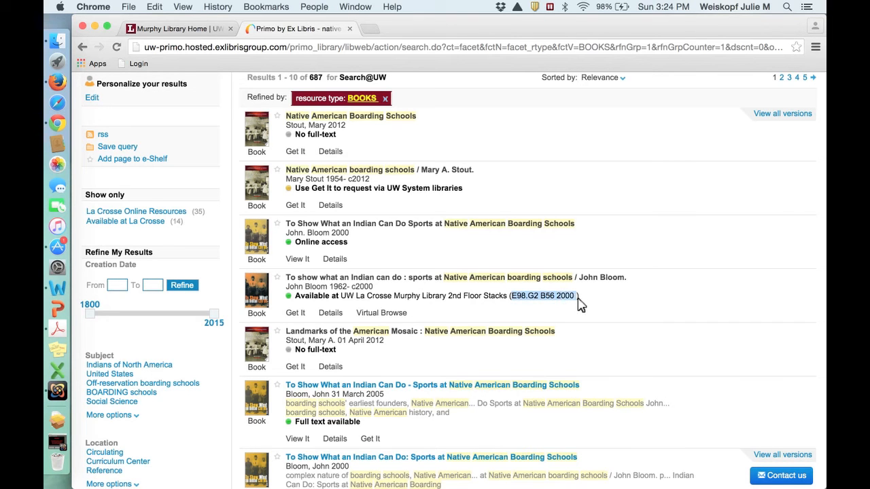
mouse_move(428, 305)
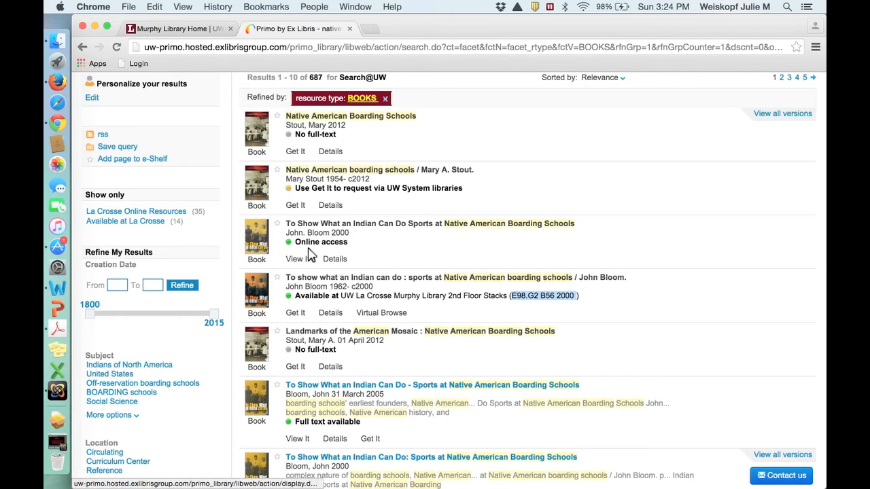
click(288, 258)
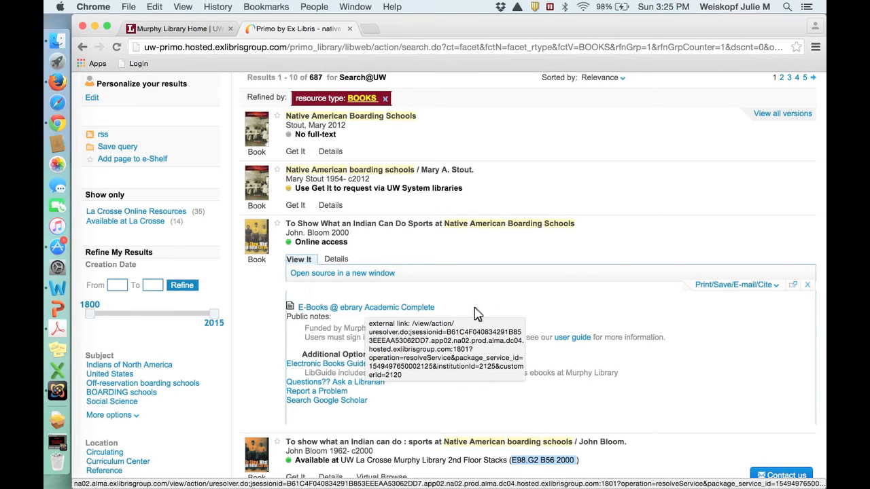
mouse_move(299, 261)
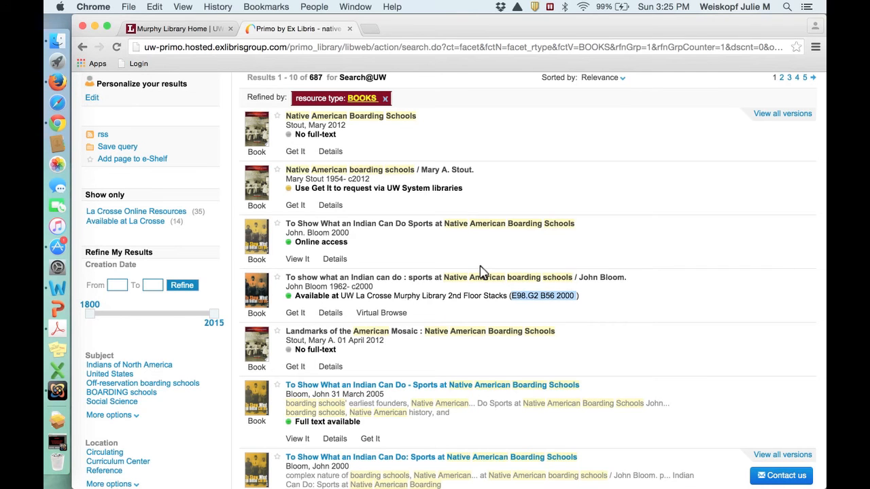
mouse_move(410, 262)
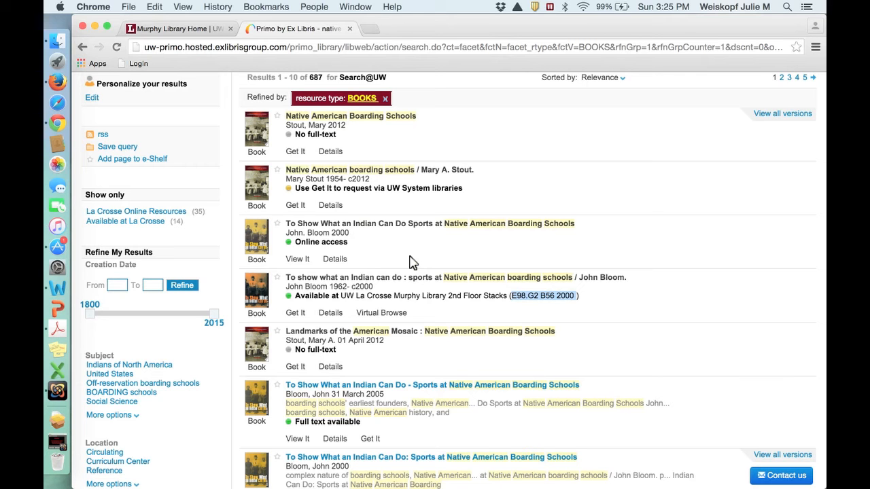
scroll(down, 3)
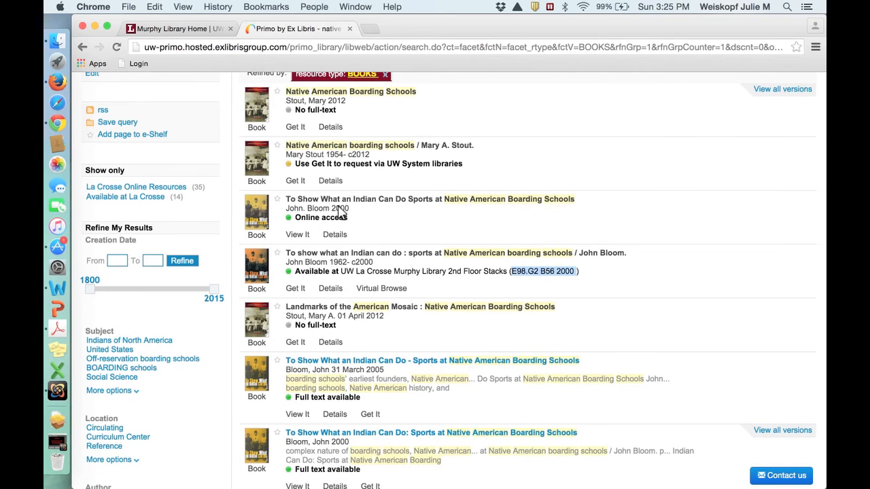
mouse_move(473, 174)
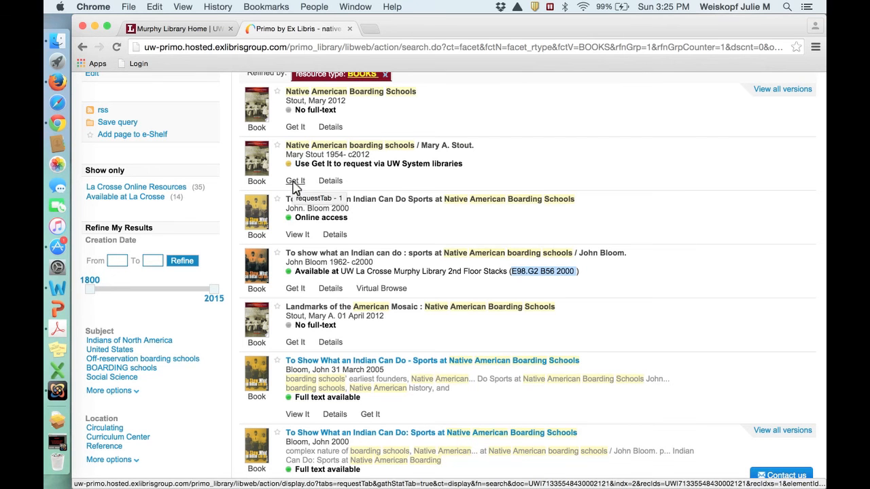
mouse_move(347, 171)
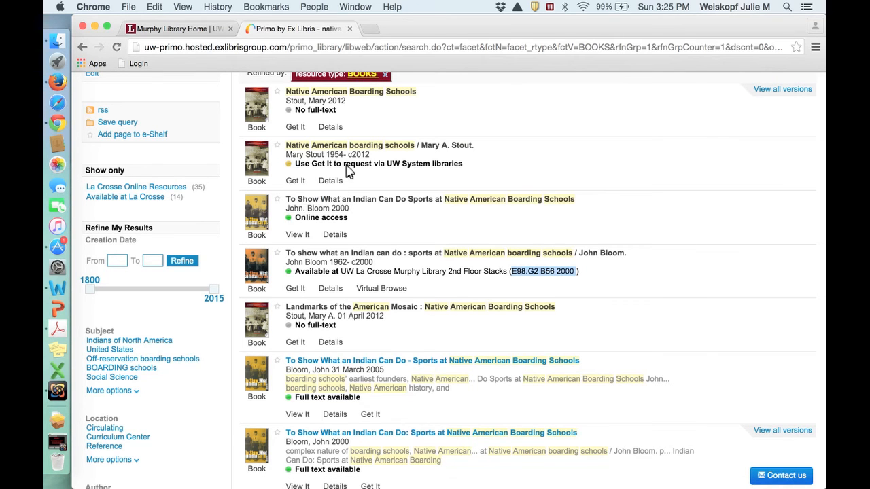
click(295, 181)
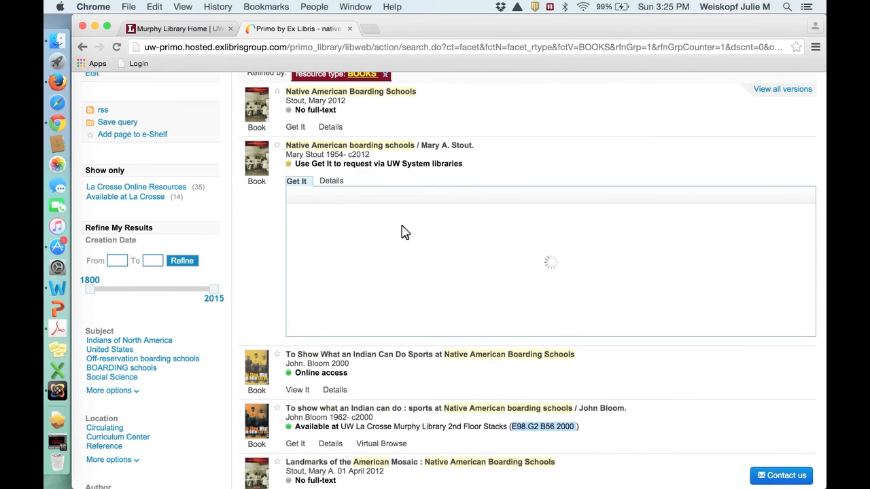
click(295, 181)
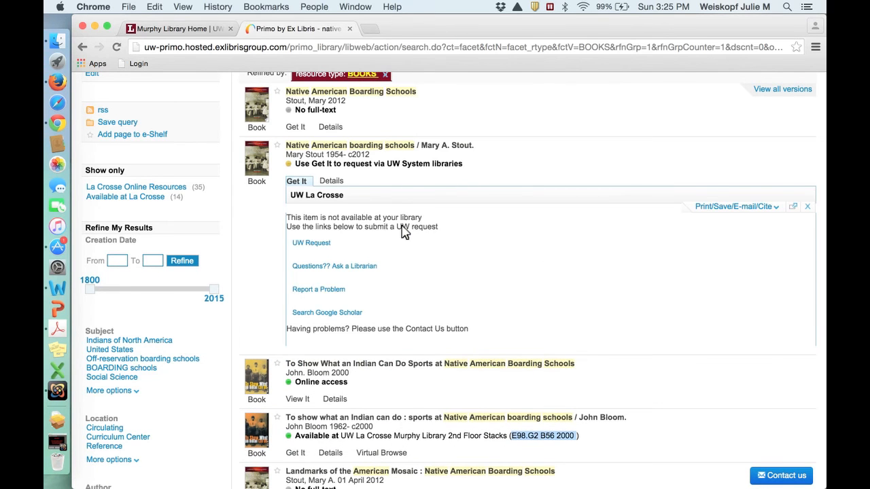
mouse_move(315, 261)
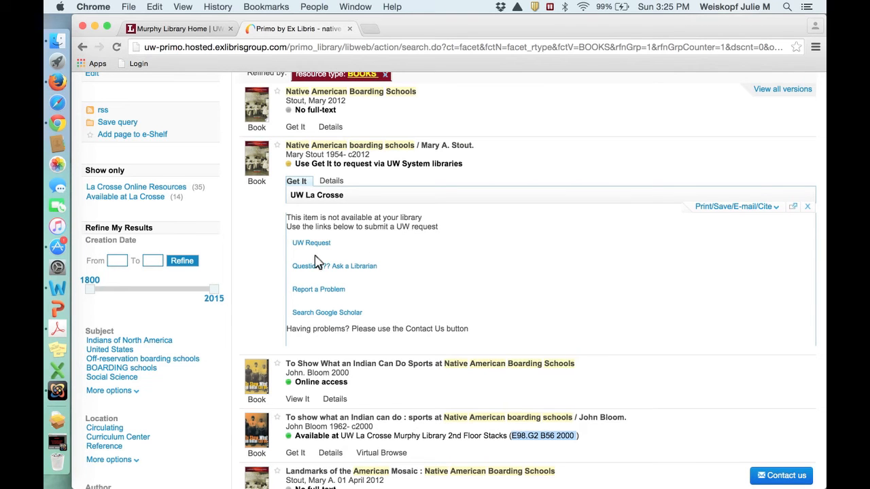
mouse_move(316, 247)
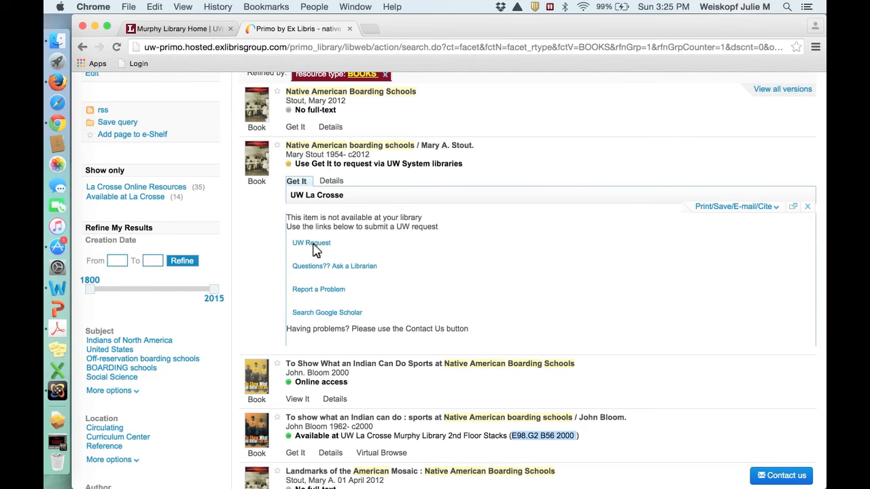
mouse_move(541, 183)
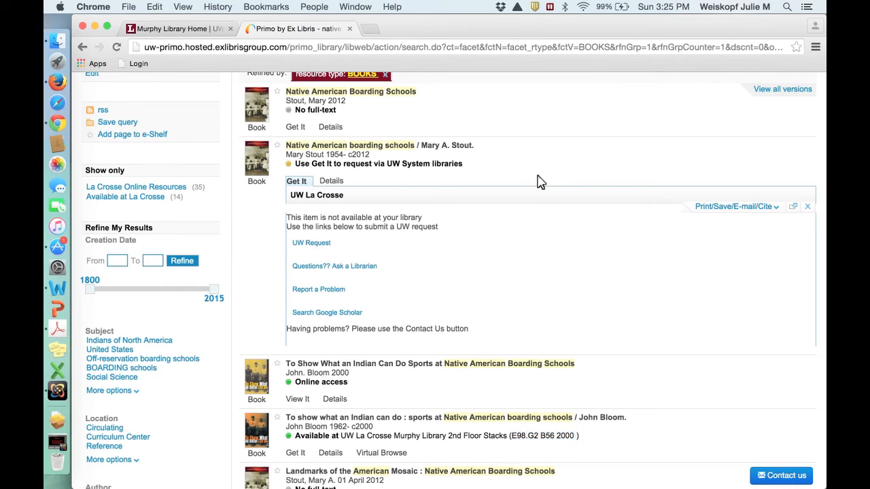
mouse_move(675, 250)
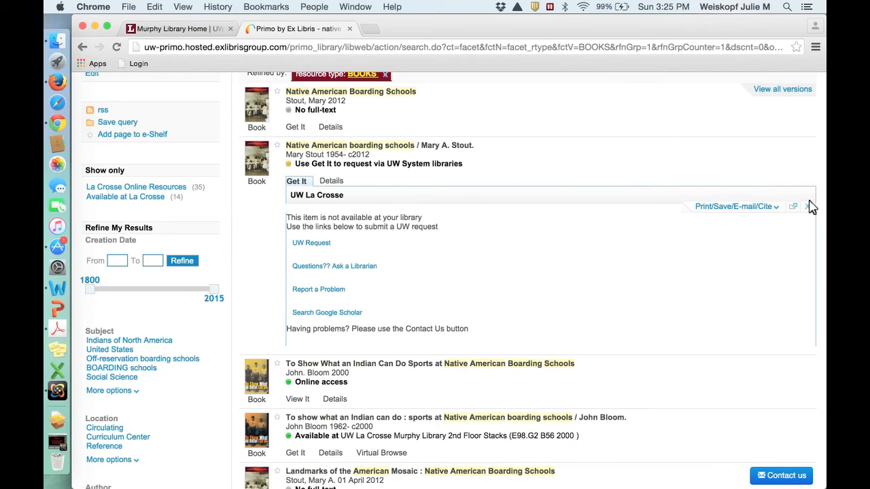
click(810, 207)
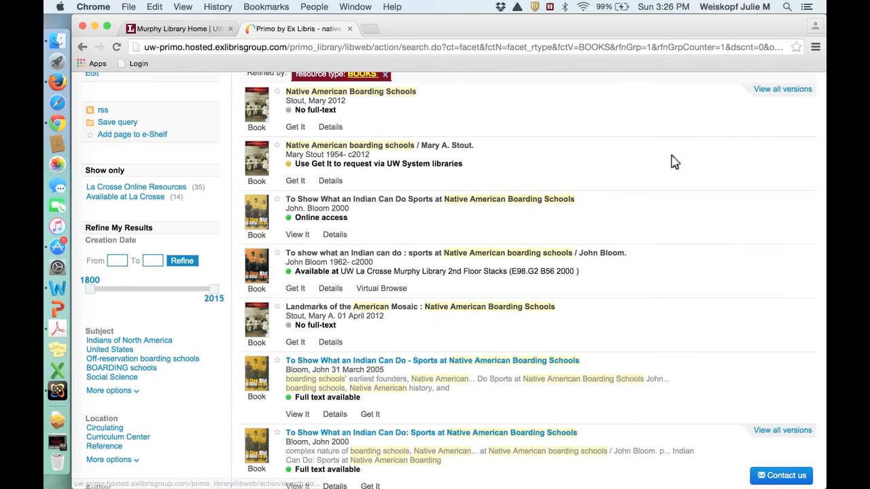
scroll(up, 3)
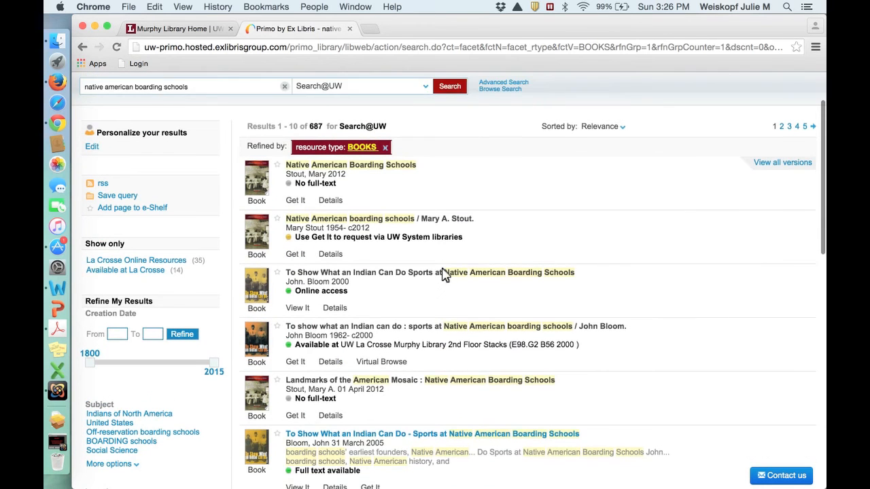
scroll(down, 3)
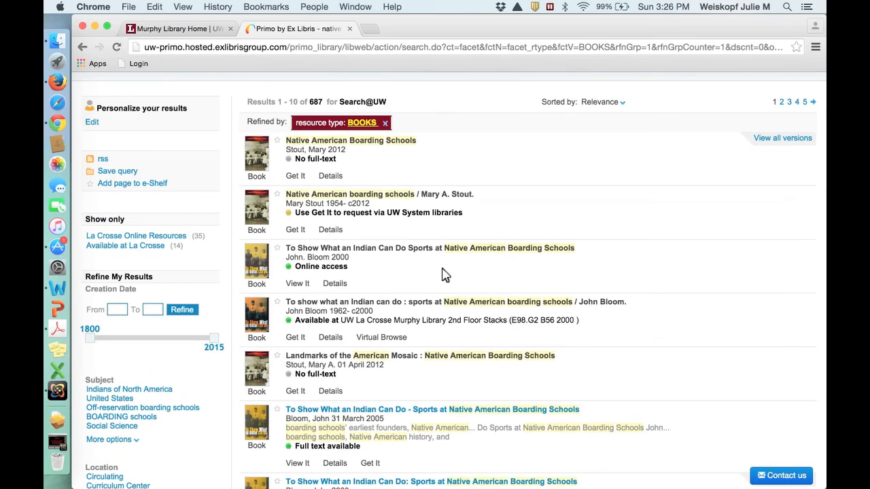
scroll(down, 3)
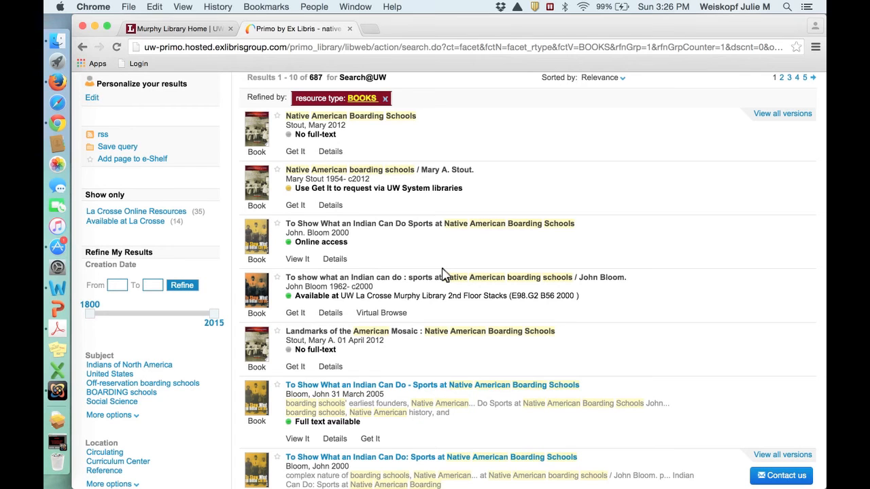
scroll(down, 3)
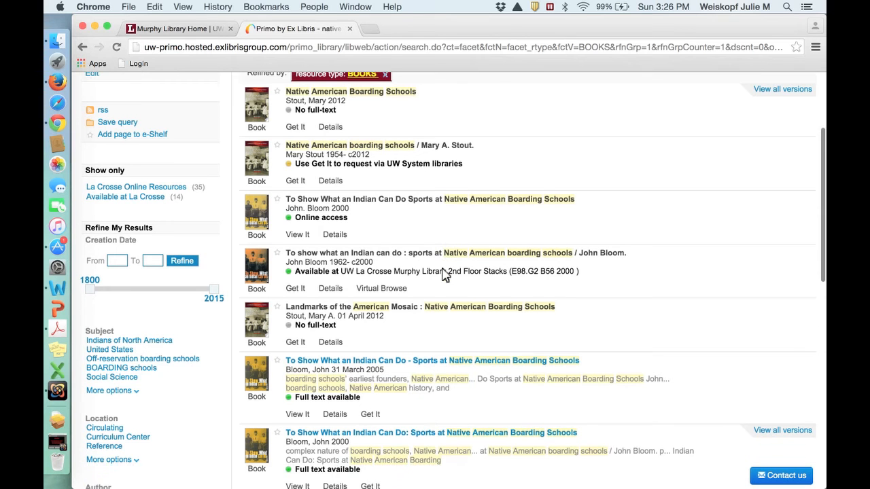
scroll(down, 3)
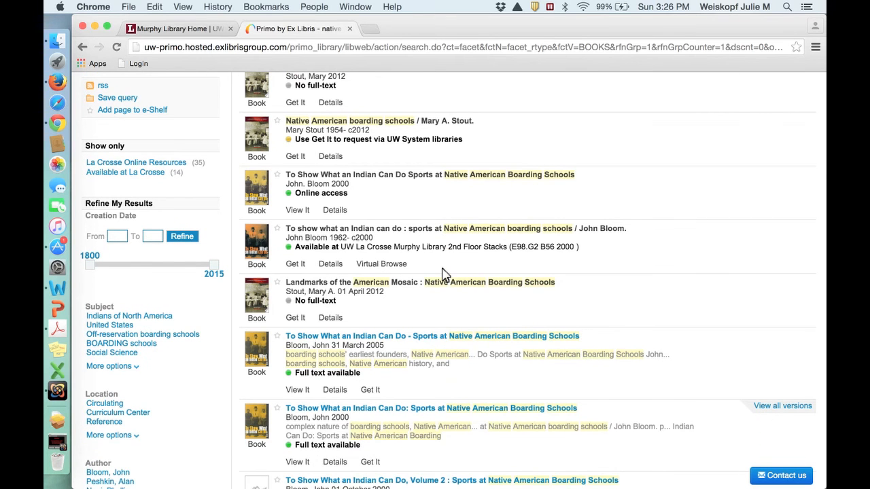
mouse_move(307, 334)
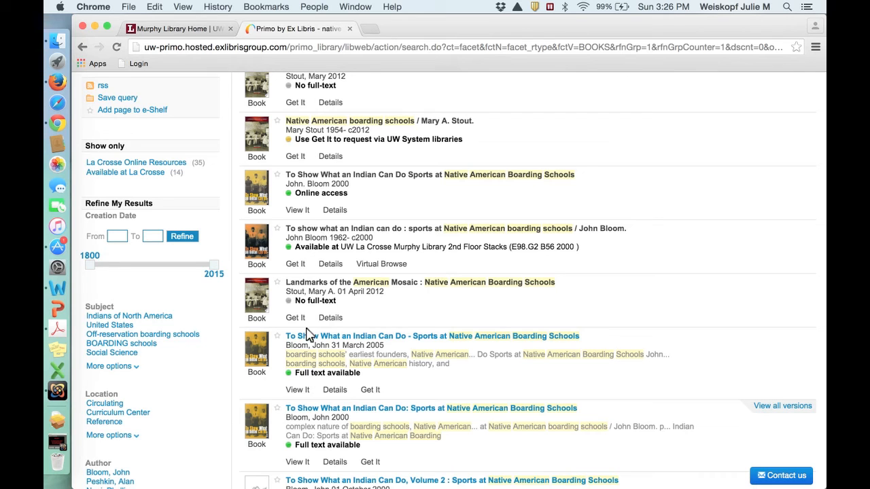
mouse_move(171, 356)
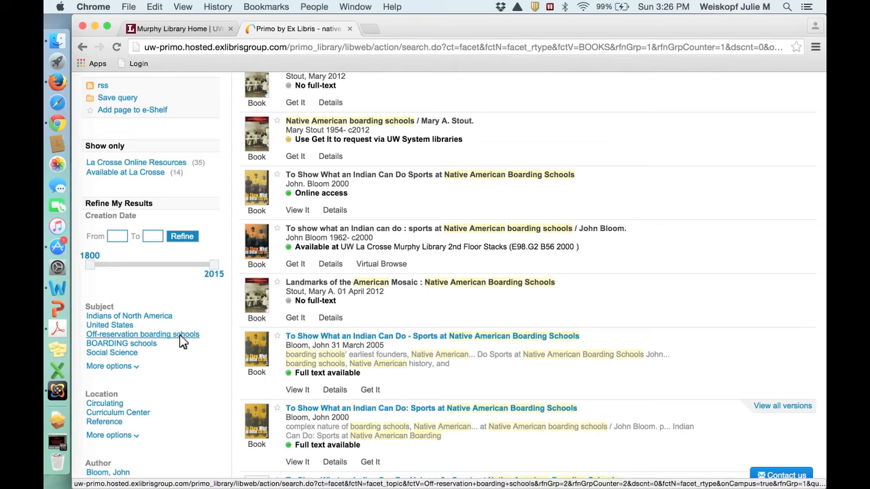
Add the Subject refinement Off-reservation boarding schools, cutting the book list to 20 items, and browse them.
click(141, 334)
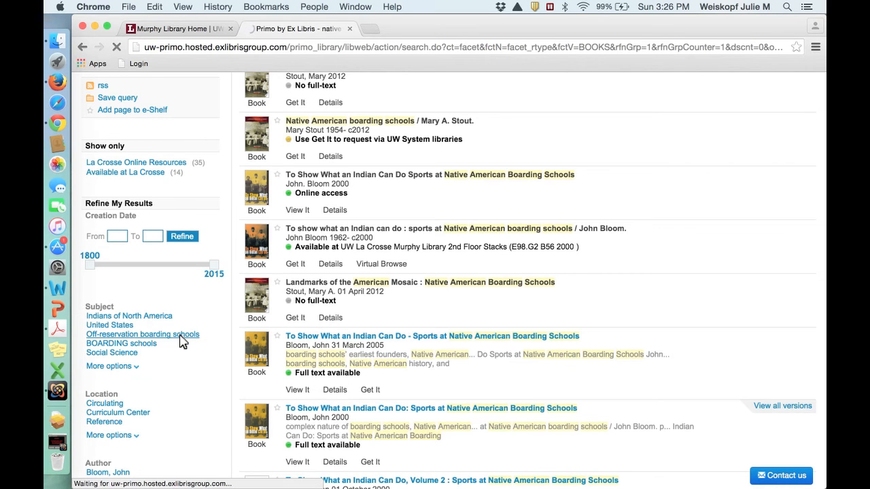
click(141, 335)
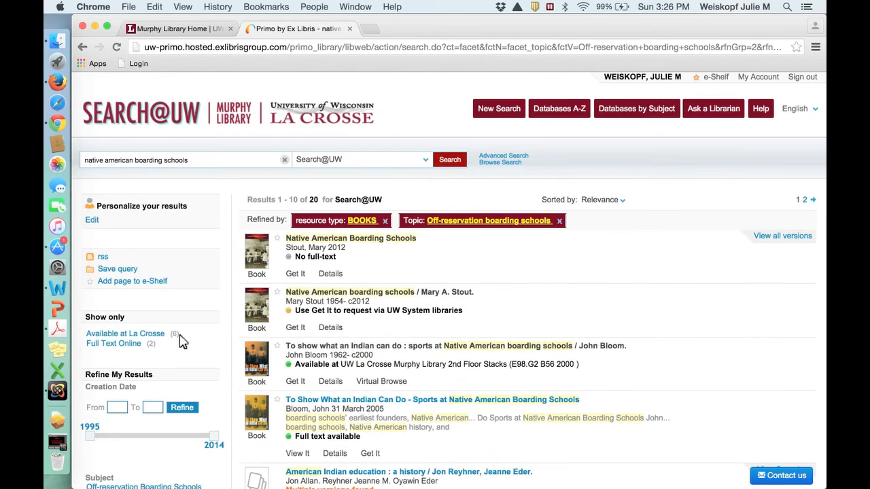
scroll(down, 3)
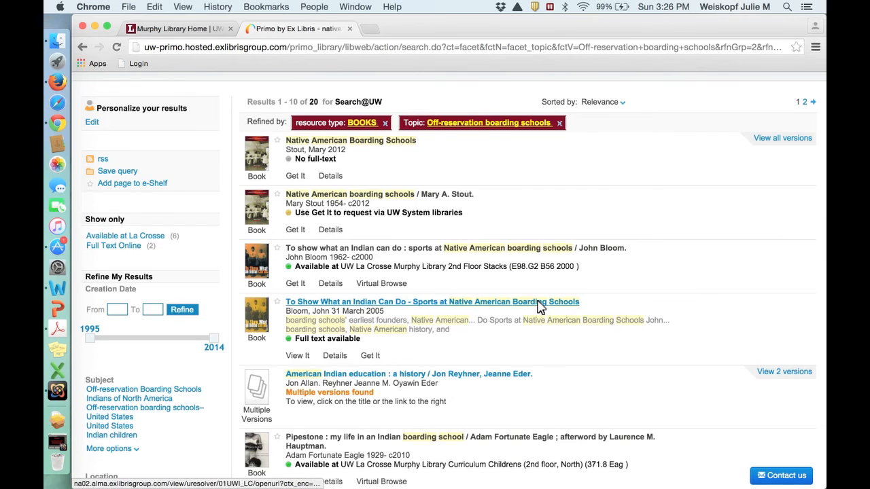
scroll(down, 3)
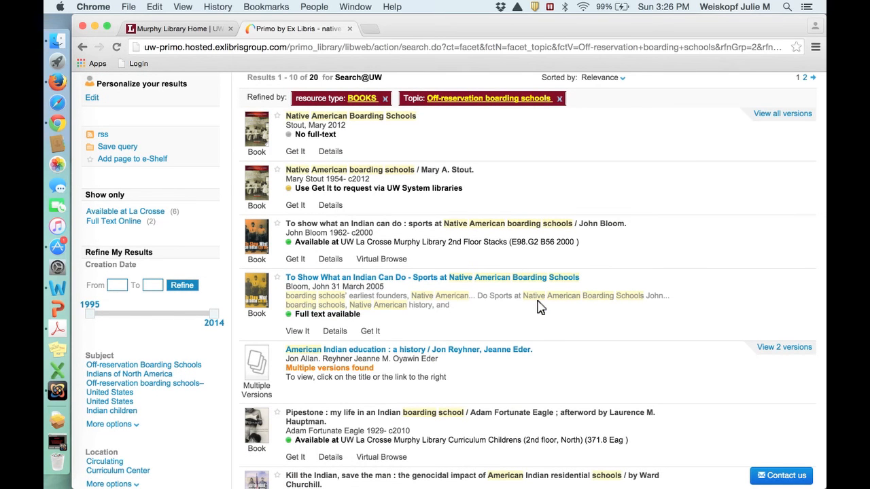
scroll(down, 3)
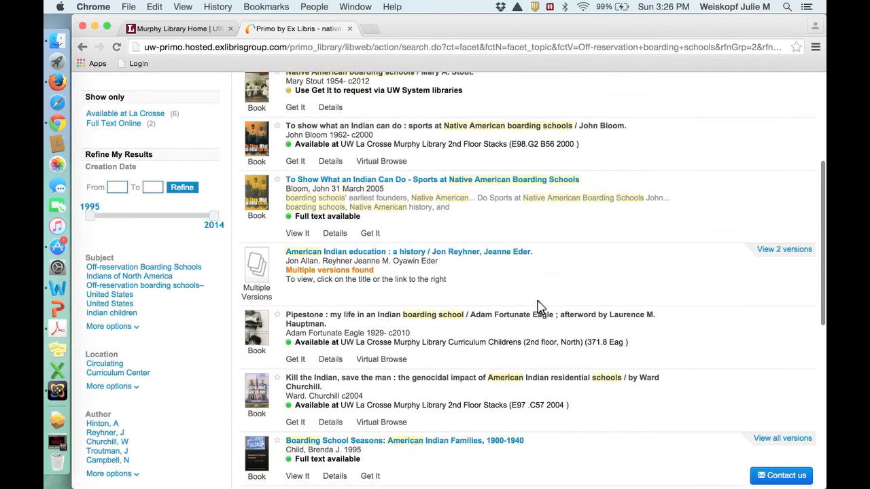
scroll(down, 3)
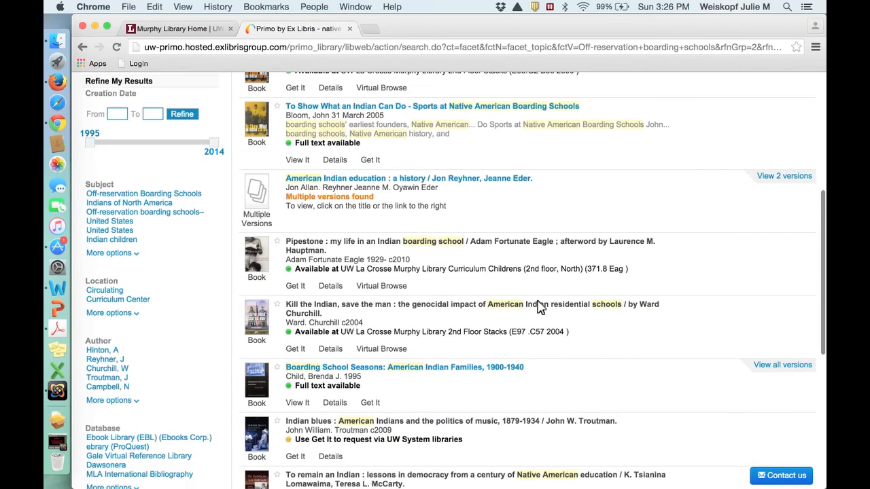
scroll(down, 3)
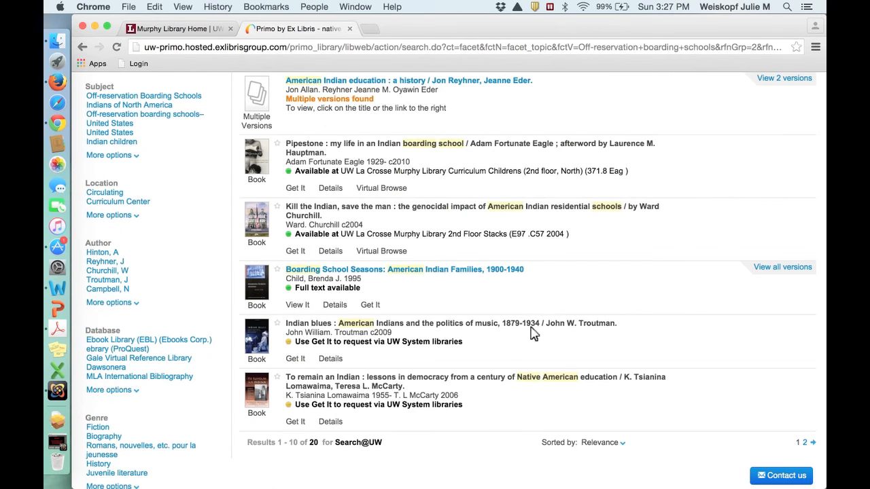
View the Details record for Child's 'Boarding School Seasons' (Nebraska, 1995) with its subjects and ISBN.
click(340, 304)
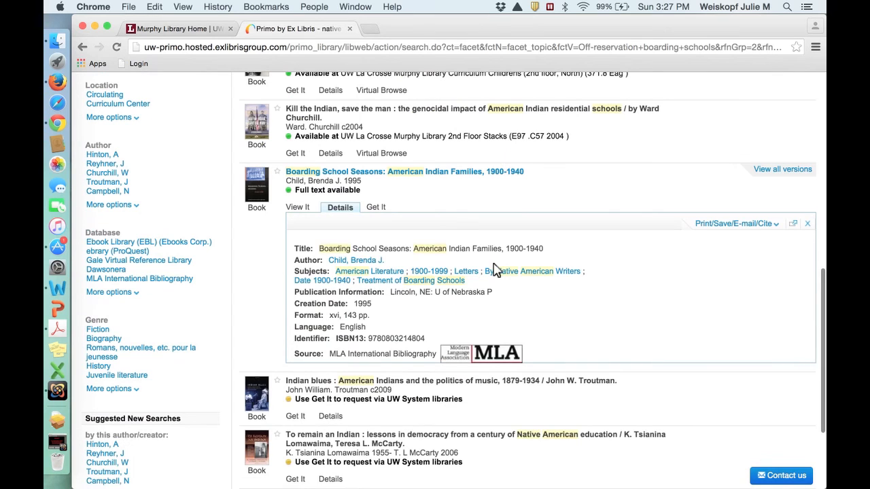
mouse_move(369, 272)
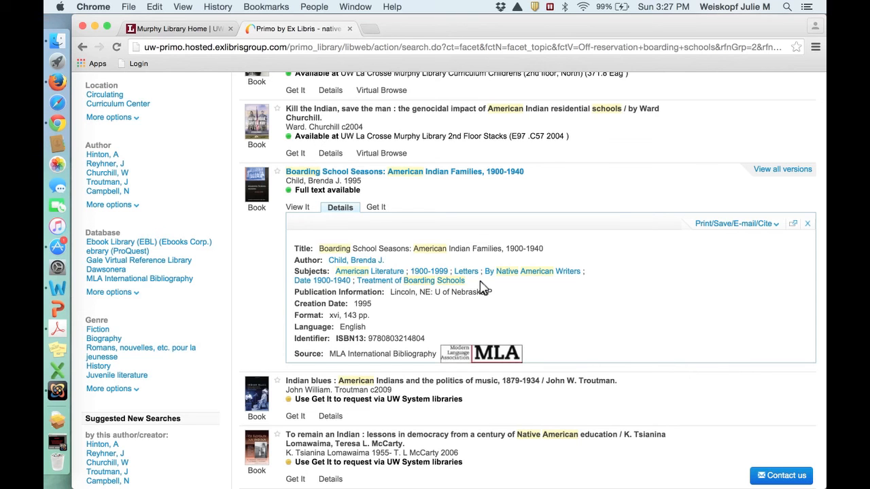
mouse_move(370, 272)
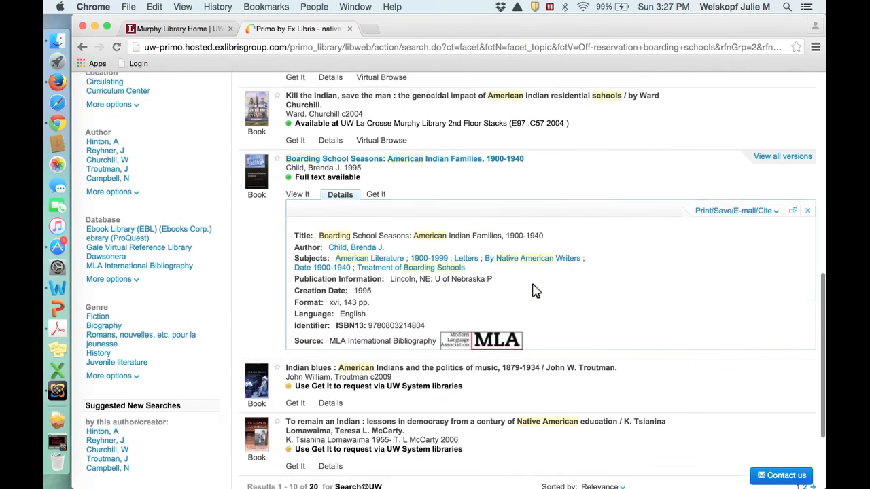
scroll(down, 3)
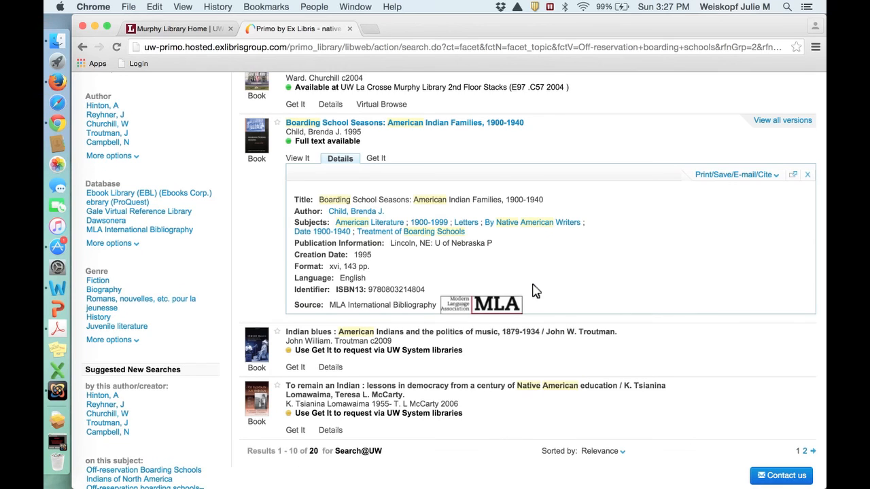
scroll(down, 3)
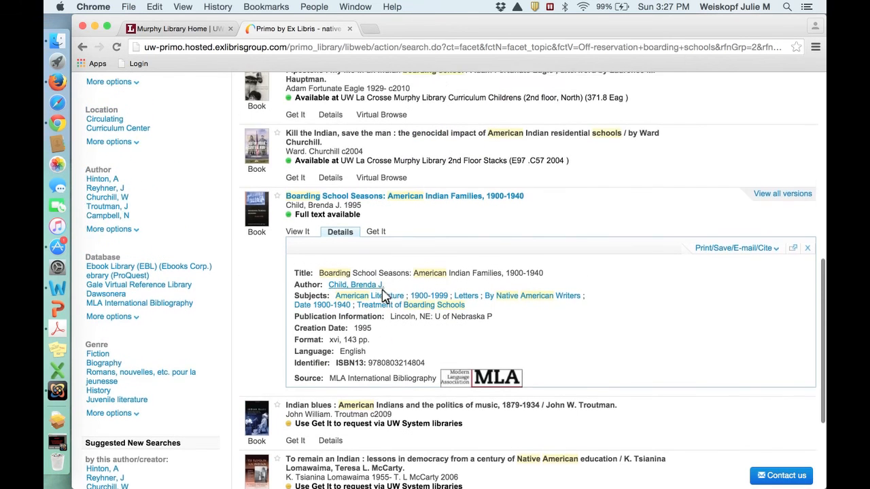
scroll(up, 3)
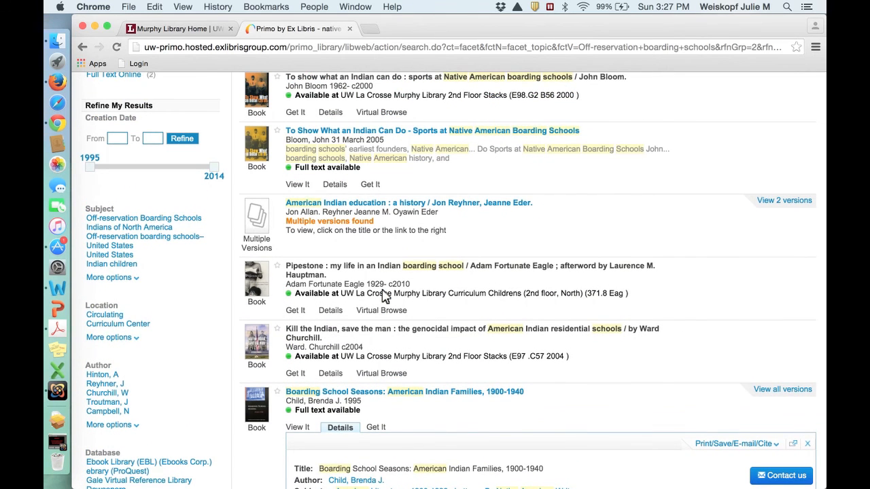
scroll(up, 3)
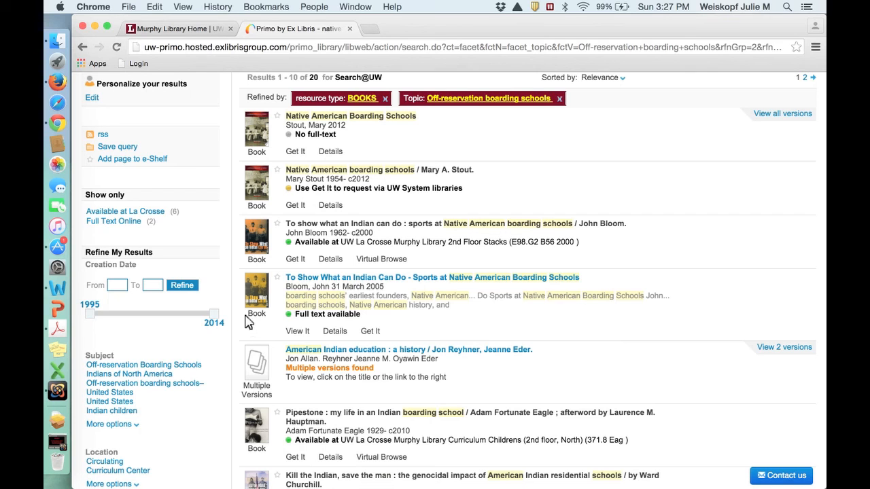
mouse_move(231, 260)
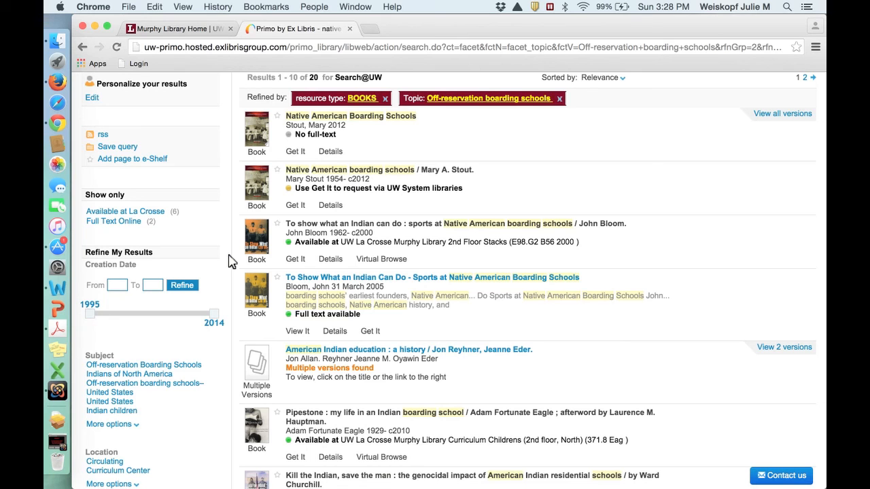
mouse_move(57, 422)
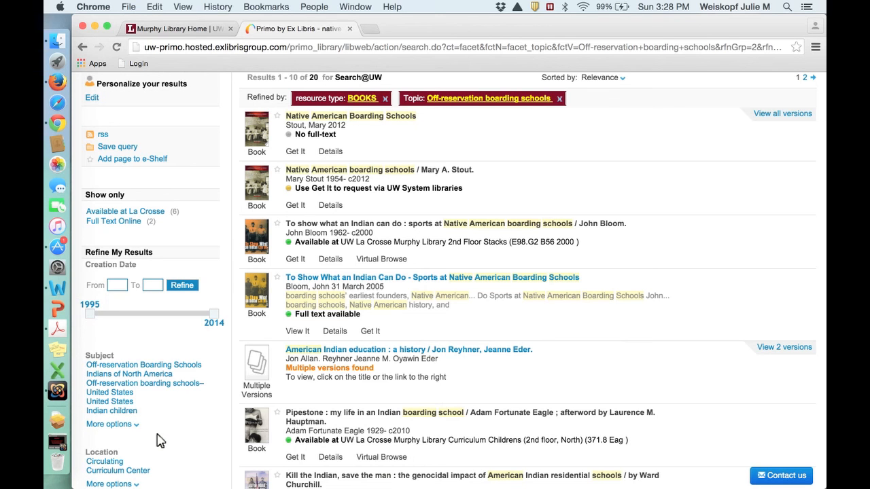
mouse_move(139, 443)
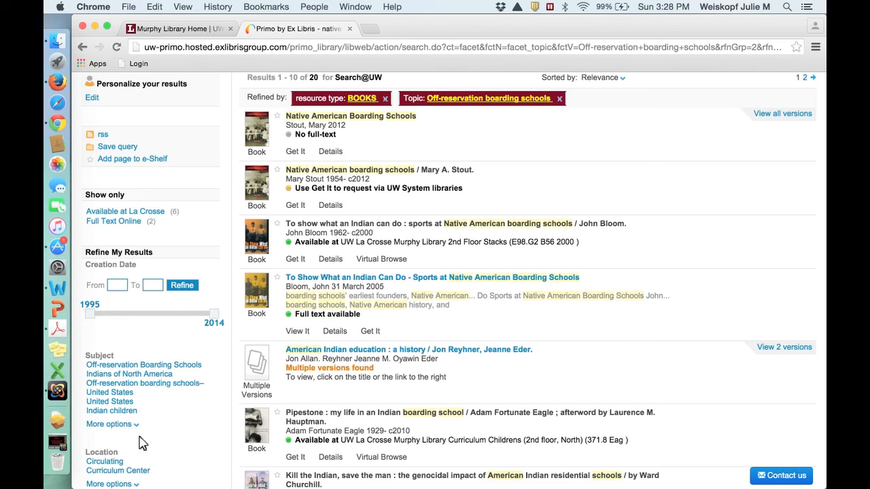